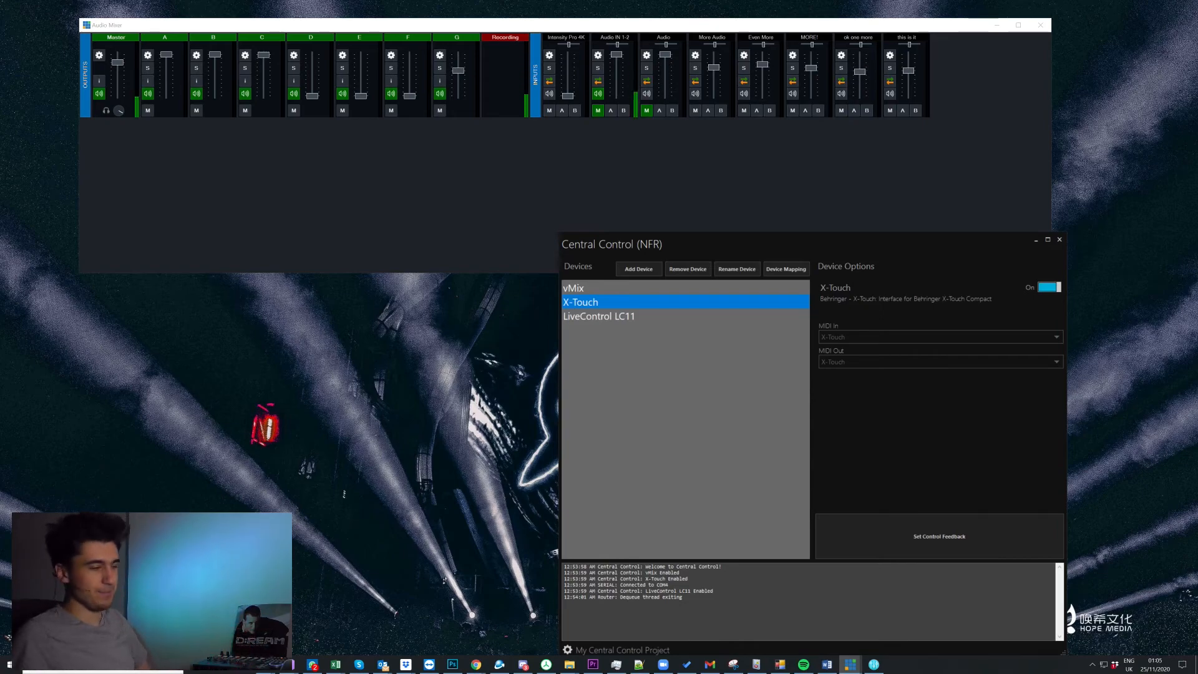
mouse_move(879, 499)
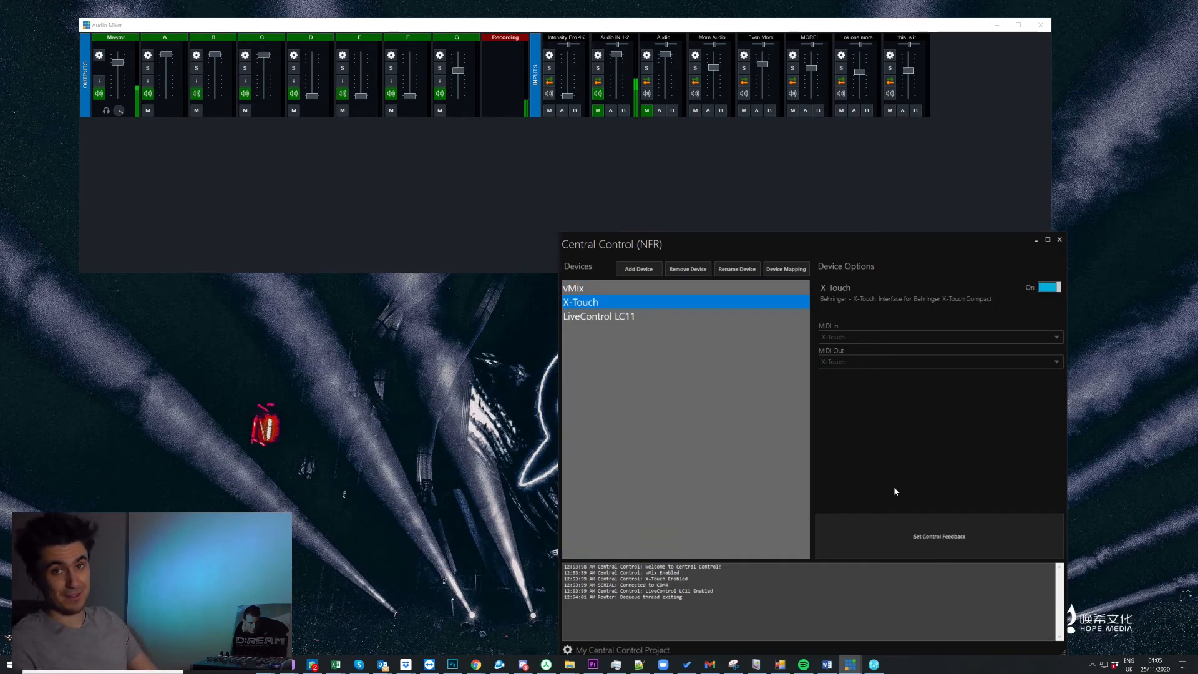
- Bring up the X-Touch Set Control Feedback window with per-layer button default, off and on states
left_click(938, 535)
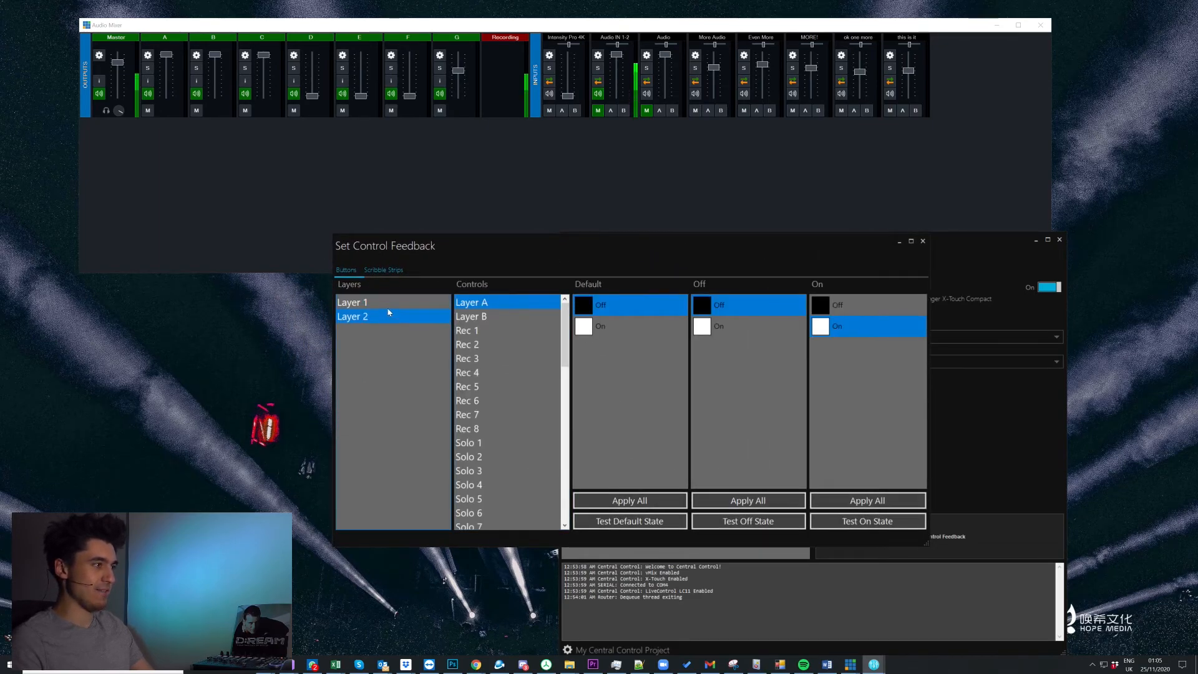
- Show the Scribble Strips settings listing top and bottom LCD line text per layer
left_click(383, 269)
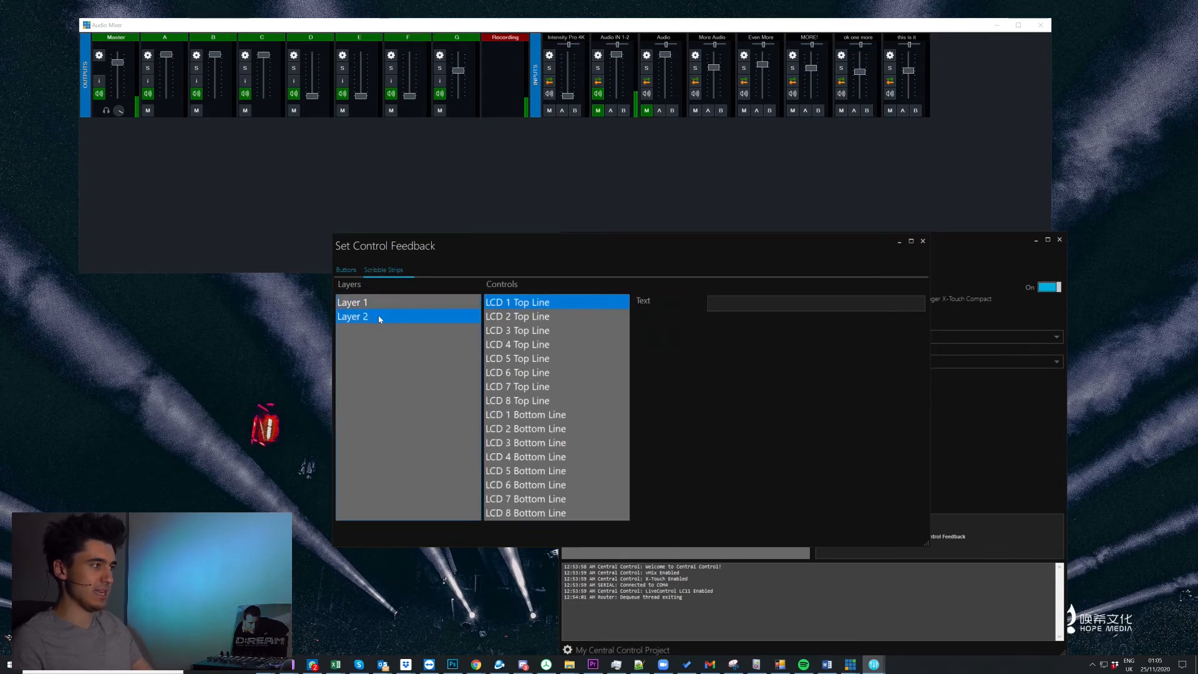
mouse_move(382, 313)
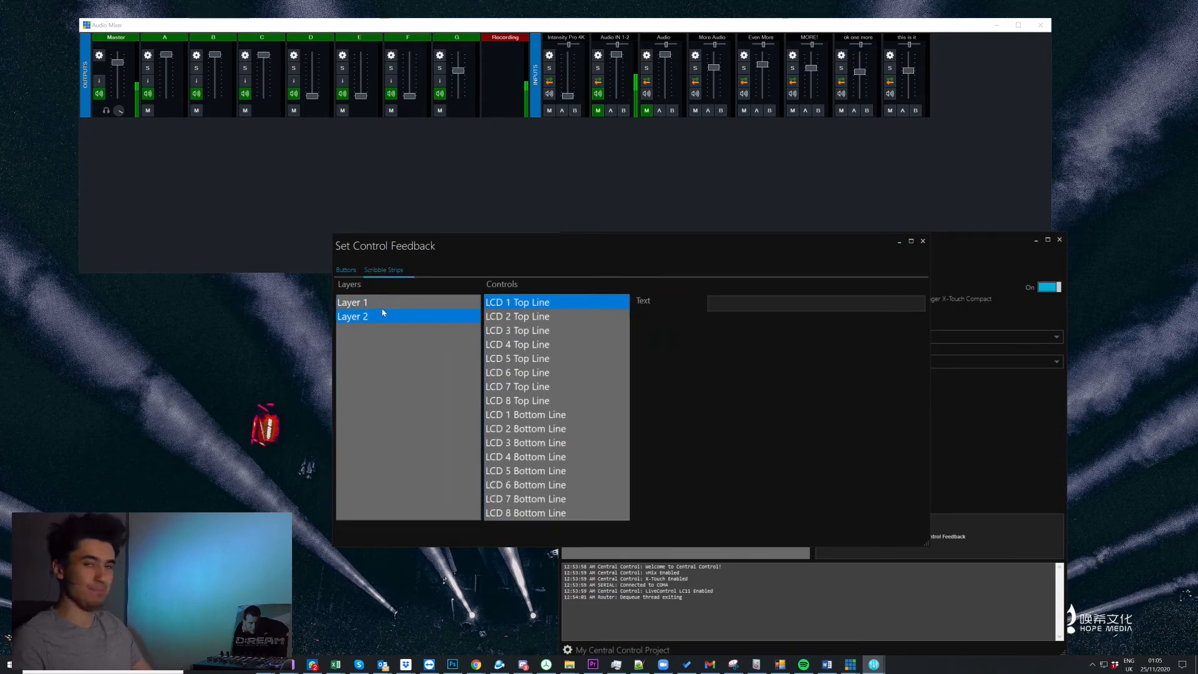